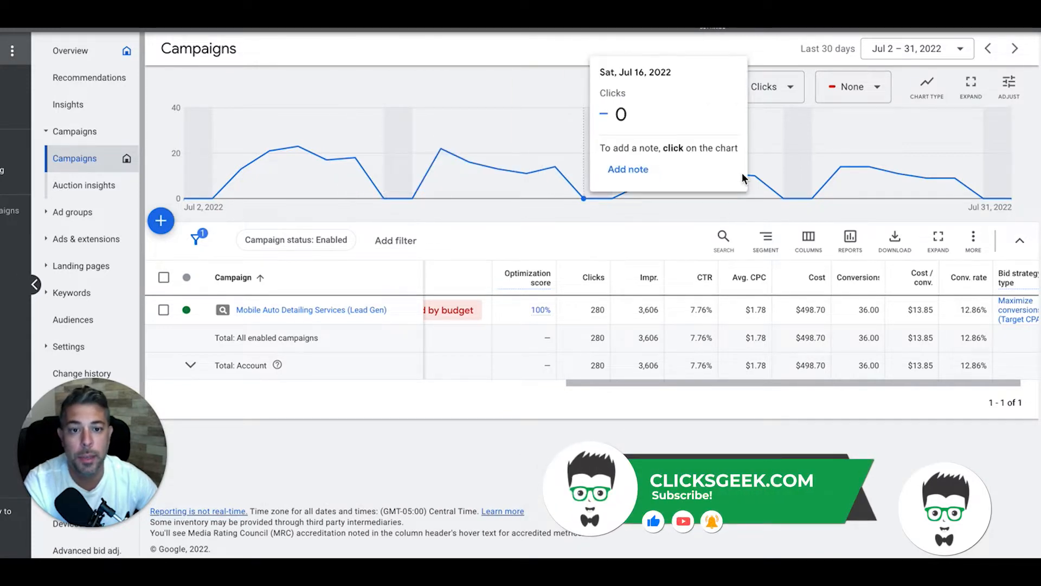
{"action": "mouse_move", "coordinate": [455, 250]}
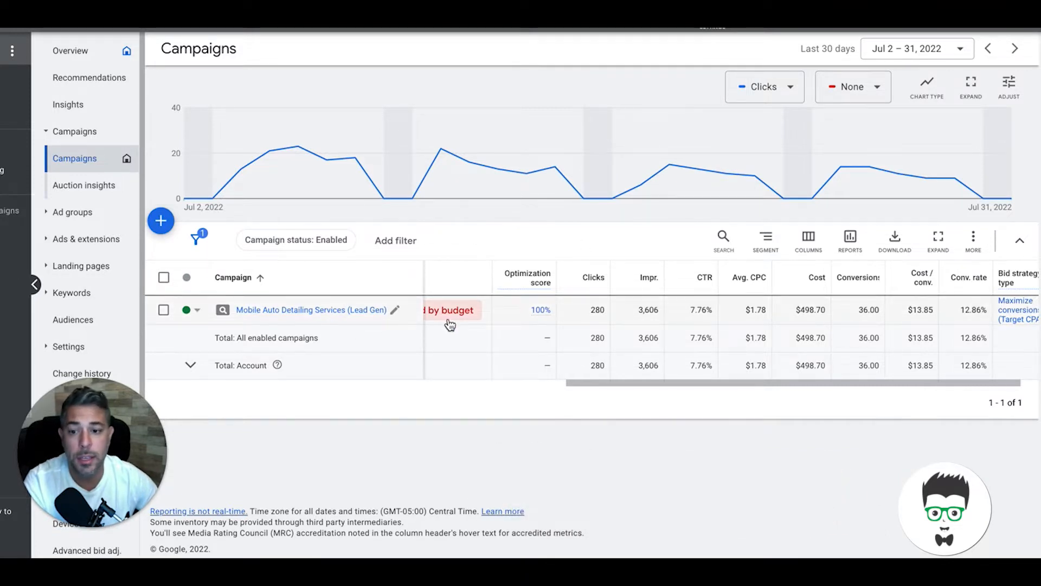
{"action": "mouse_move", "coordinate": [416, 341]}
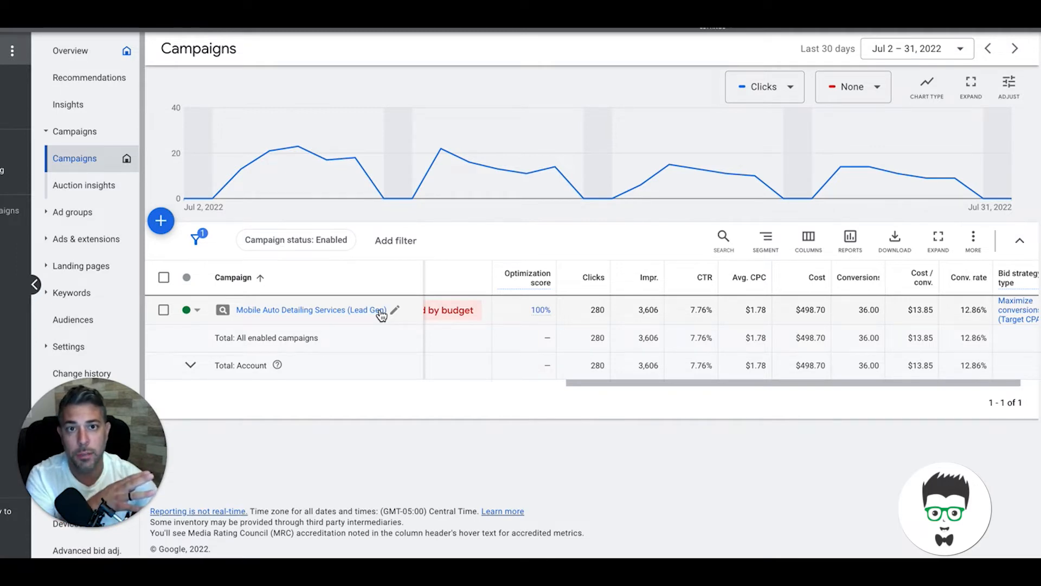
{"action": "mouse_move", "coordinate": [380, 309]}
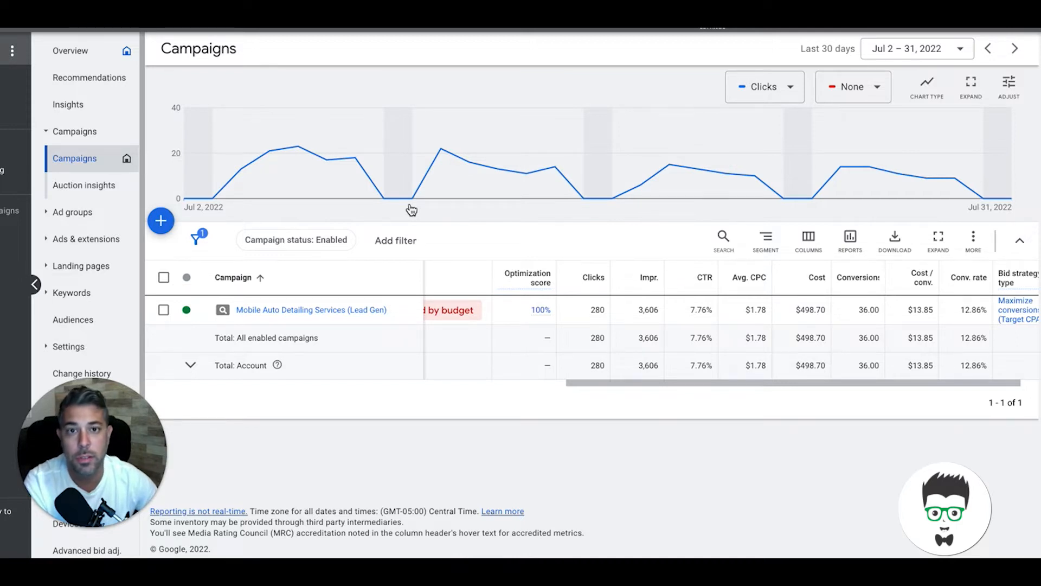
{"action": "mouse_move", "coordinate": [412, 198]}
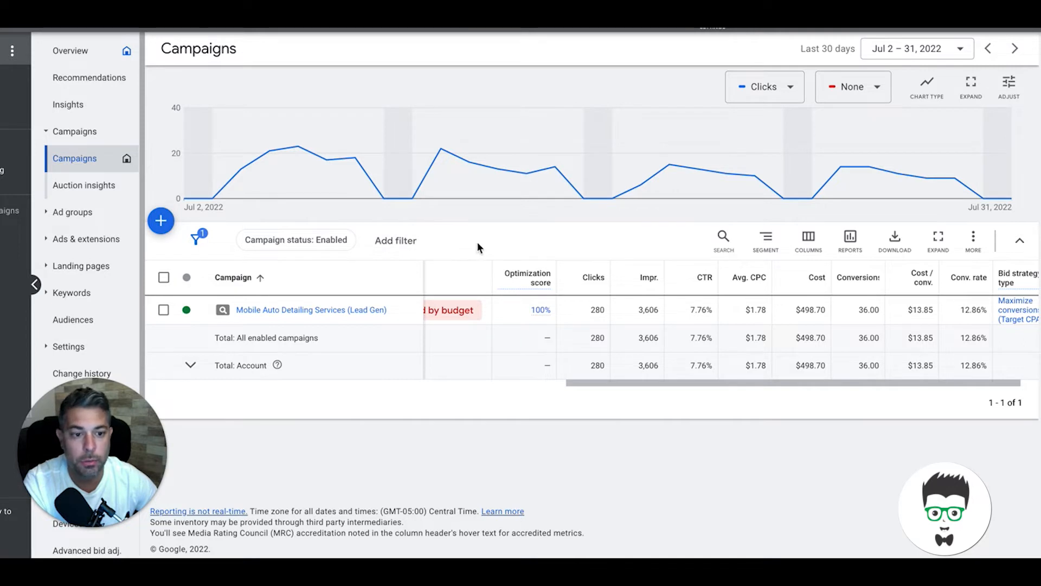
{"action": "mouse_move", "coordinate": [456, 250]}
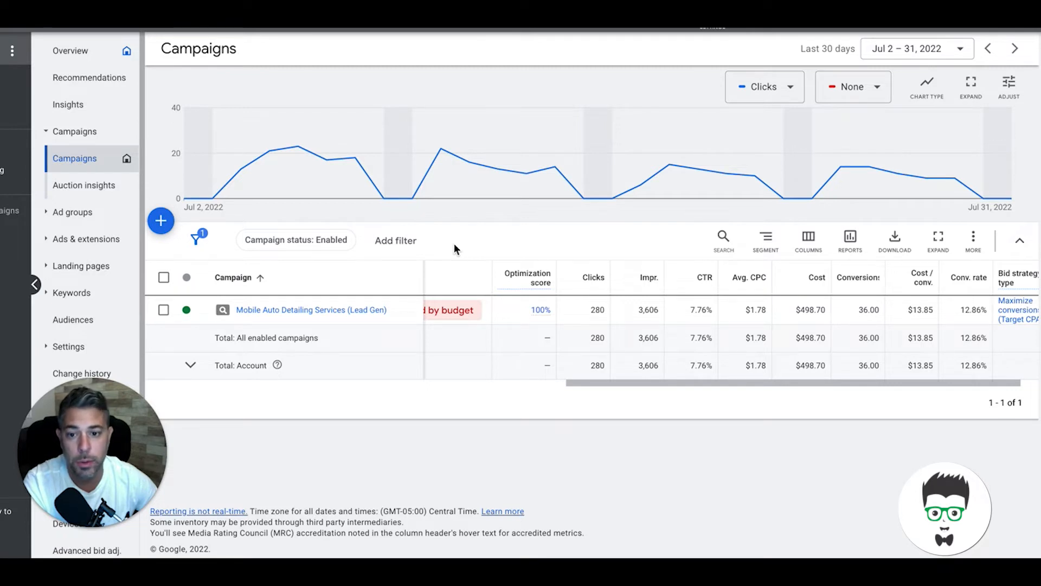
{"action": "mouse_move", "coordinate": [469, 248]}
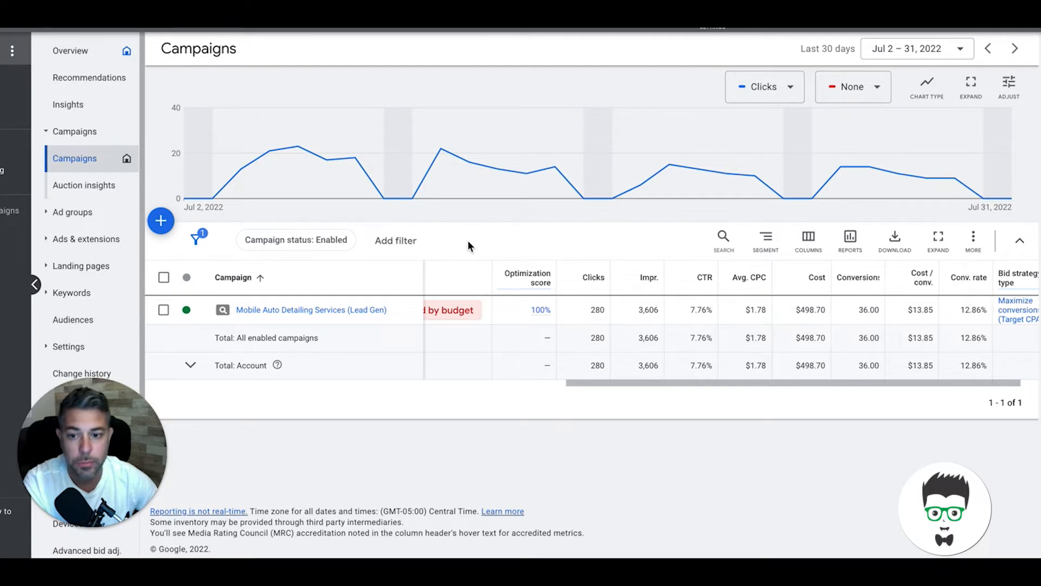
{"action": "mouse_move", "coordinate": [290, 343]}
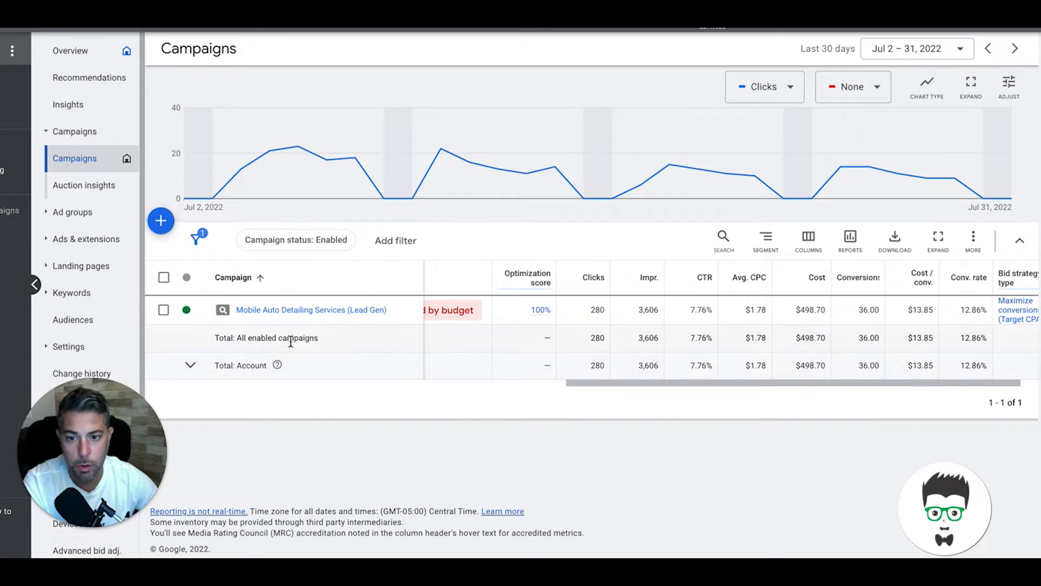
{"action": "mouse_move", "coordinate": [215, 200]}
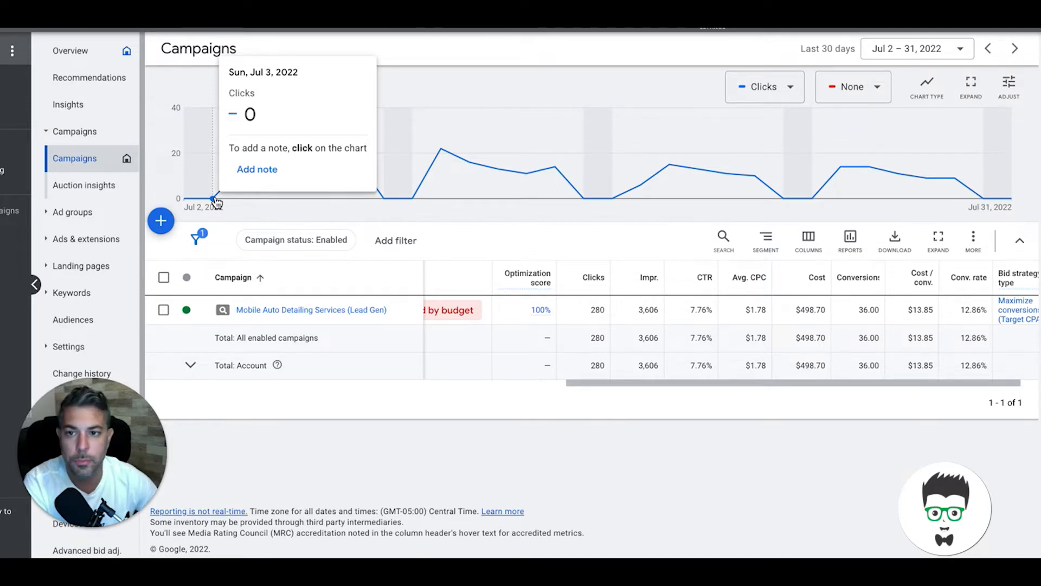
{"action": "mouse_move", "coordinate": [440, 132]}
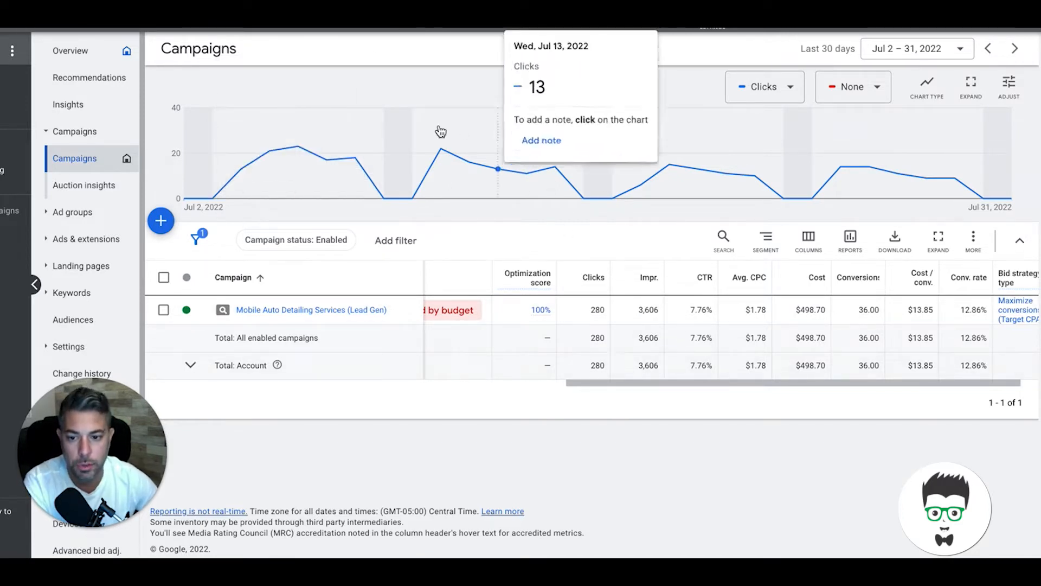
{"action": "mouse_move", "coordinate": [444, 258]}
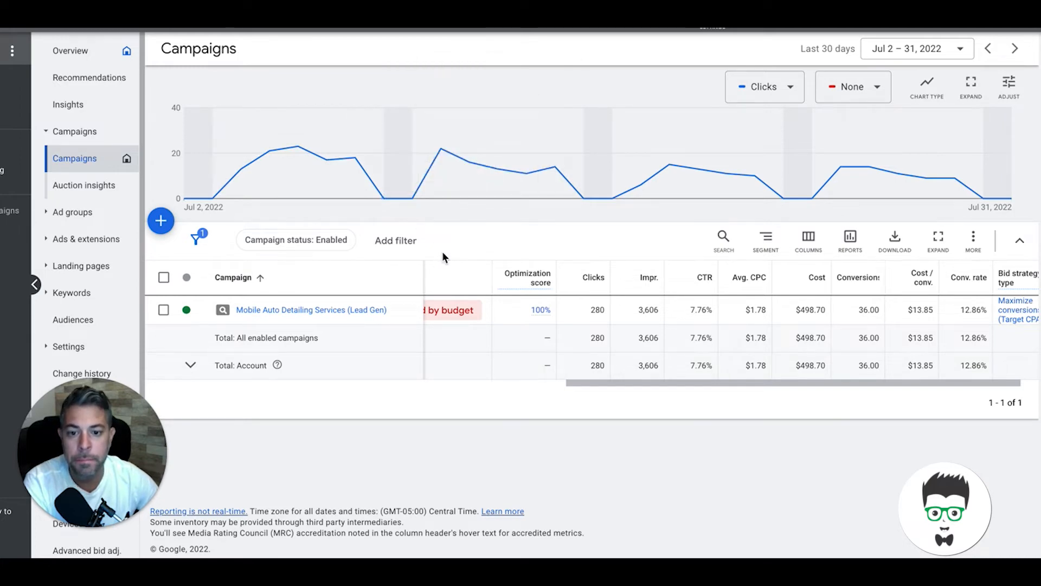
{"action": "mouse_move", "coordinate": [554, 171]}
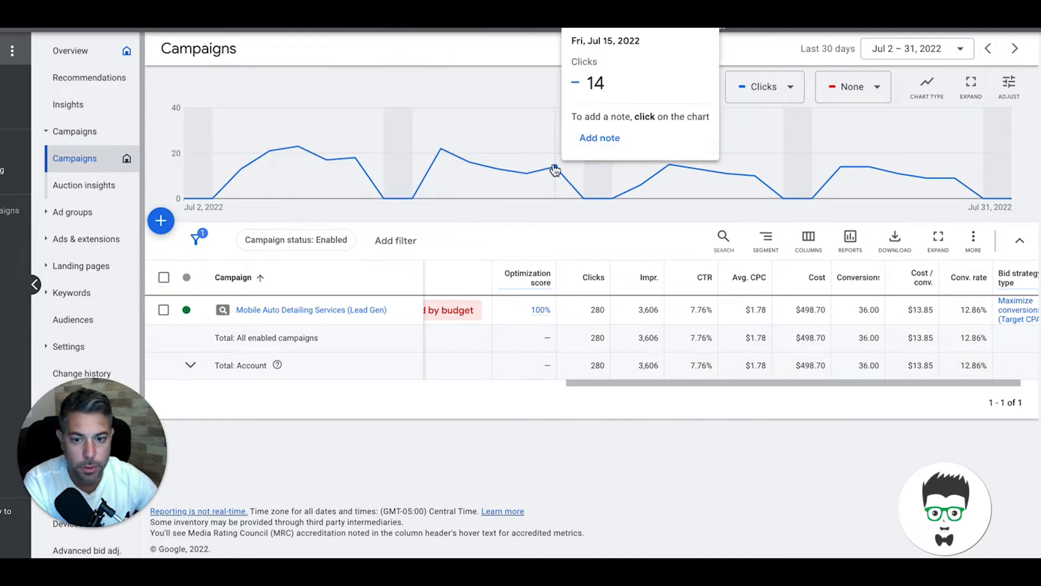
{"action": "mouse_move", "coordinate": [397, 325]}
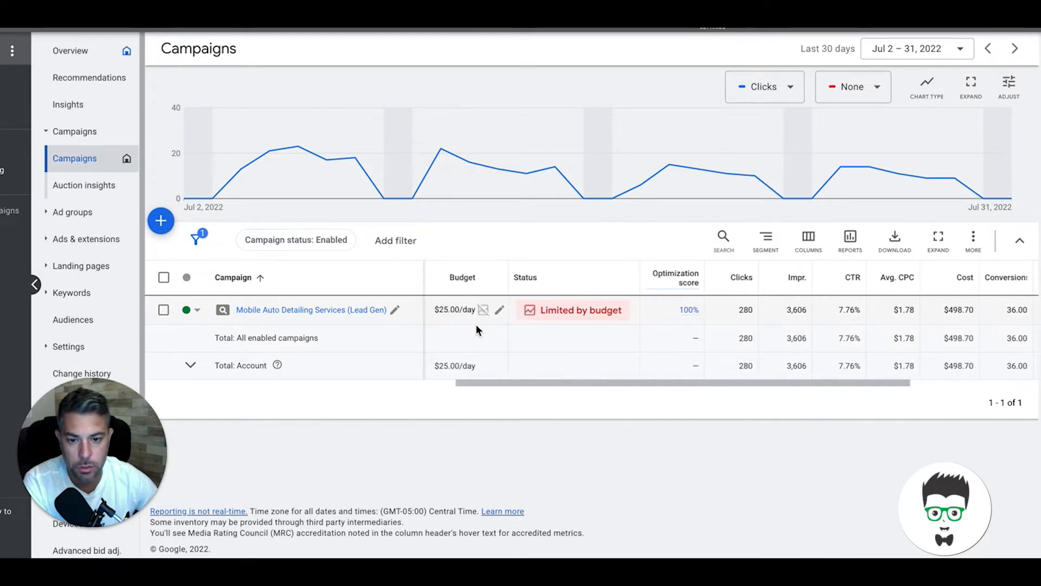
{"action": "mouse_move", "coordinate": [457, 310]}
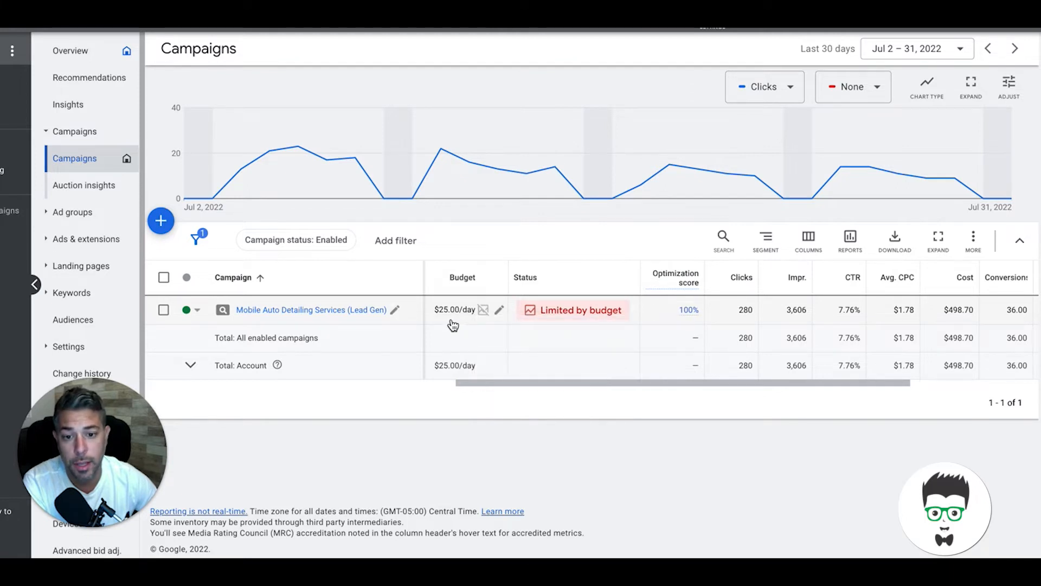
{"action": "mouse_move", "coordinate": [453, 324]}
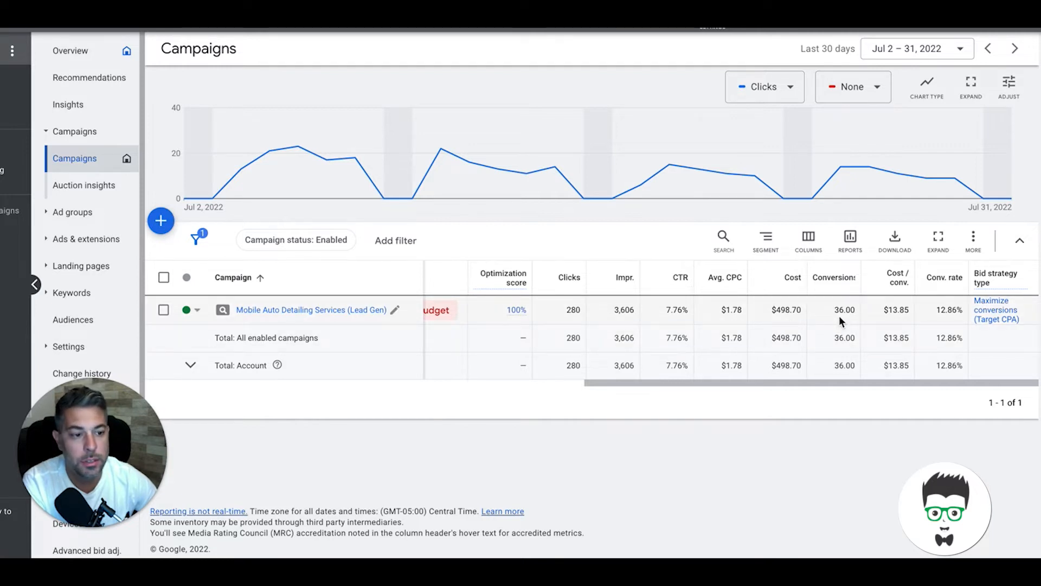
{"action": "mouse_move", "coordinate": [897, 321]}
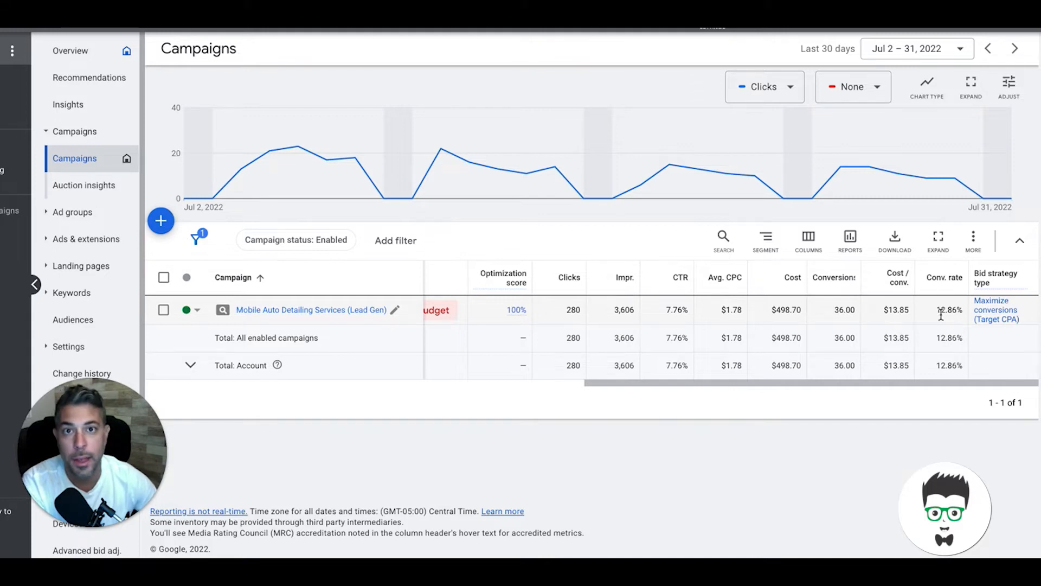
{"action": "mouse_move", "coordinate": [803, 325]}
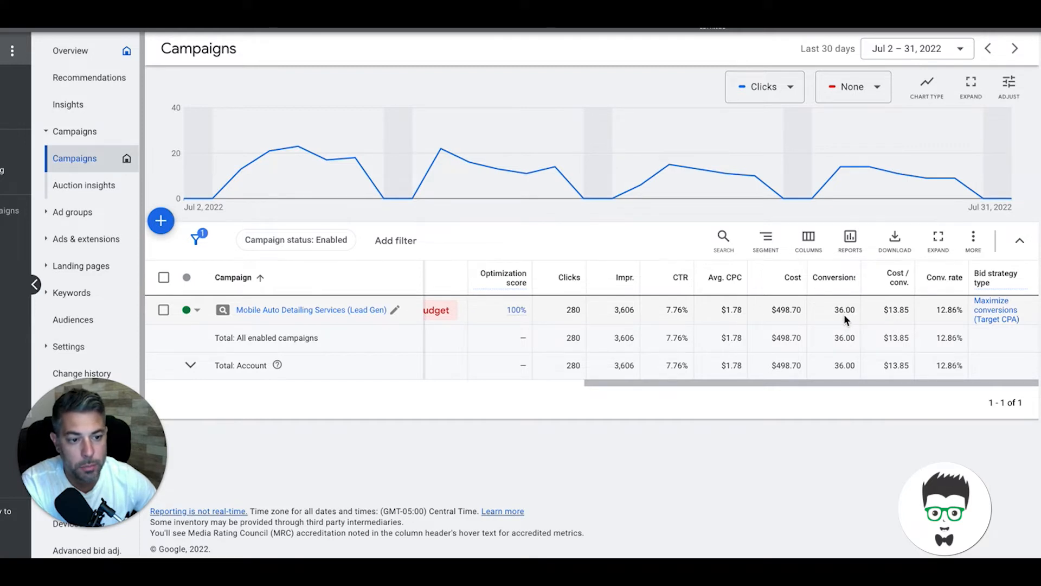
{"action": "mouse_move", "coordinate": [900, 314]}
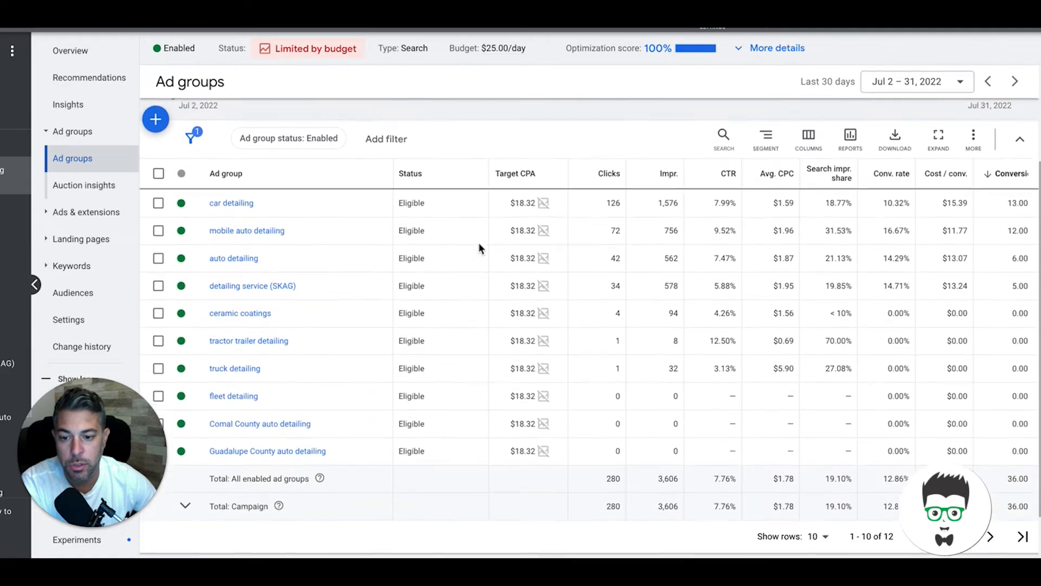
Review the ad groups table, then switch to the campaign's Search keywords list.
{"action": "scroll", "scroll_direction": "down", "scroll_amount": 3}
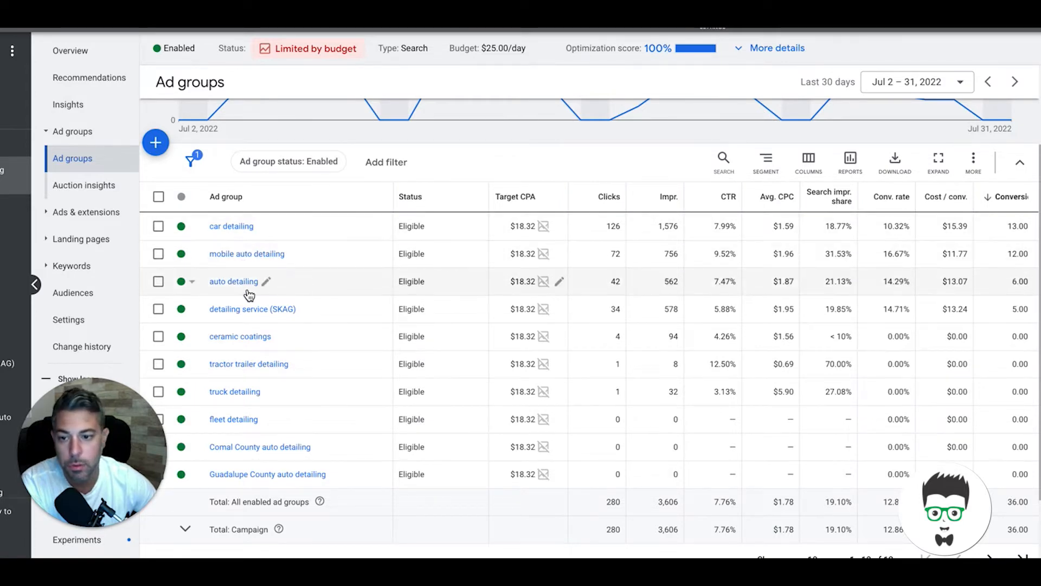
{"action": "mouse_move", "coordinate": [300, 319]}
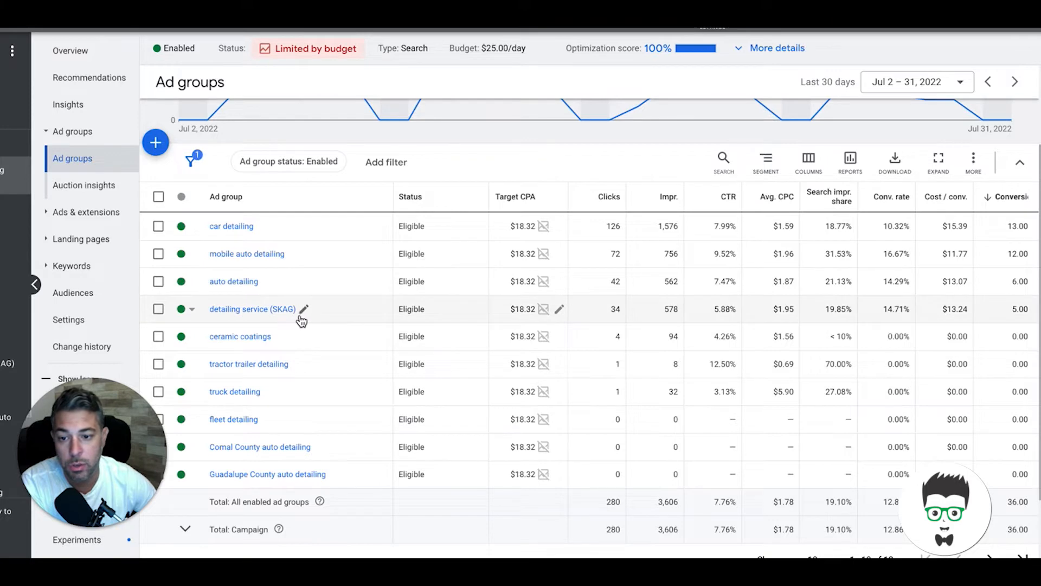
{"action": "mouse_move", "coordinate": [282, 321]}
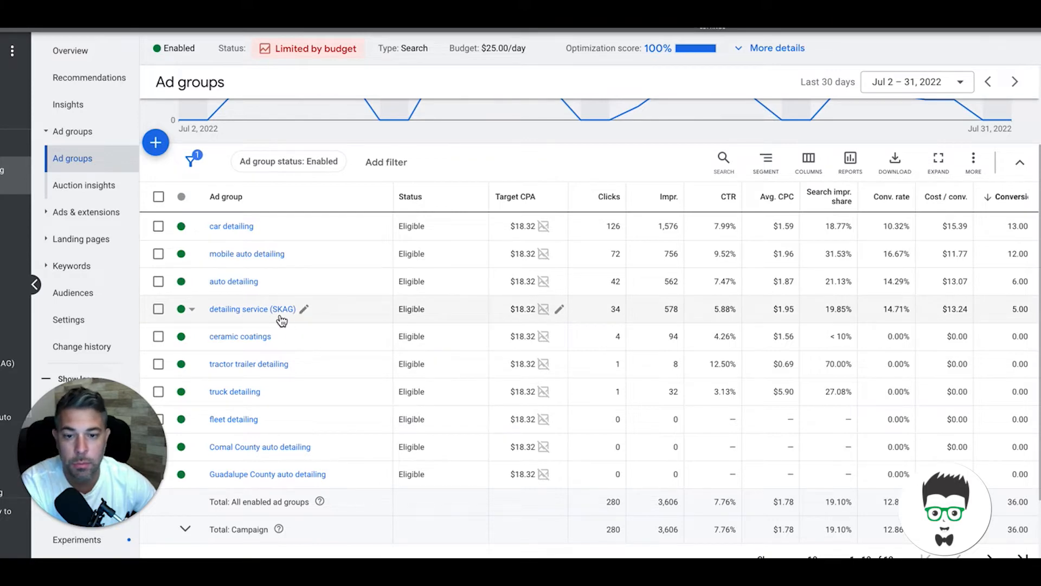
{"action": "mouse_move", "coordinate": [219, 307]}
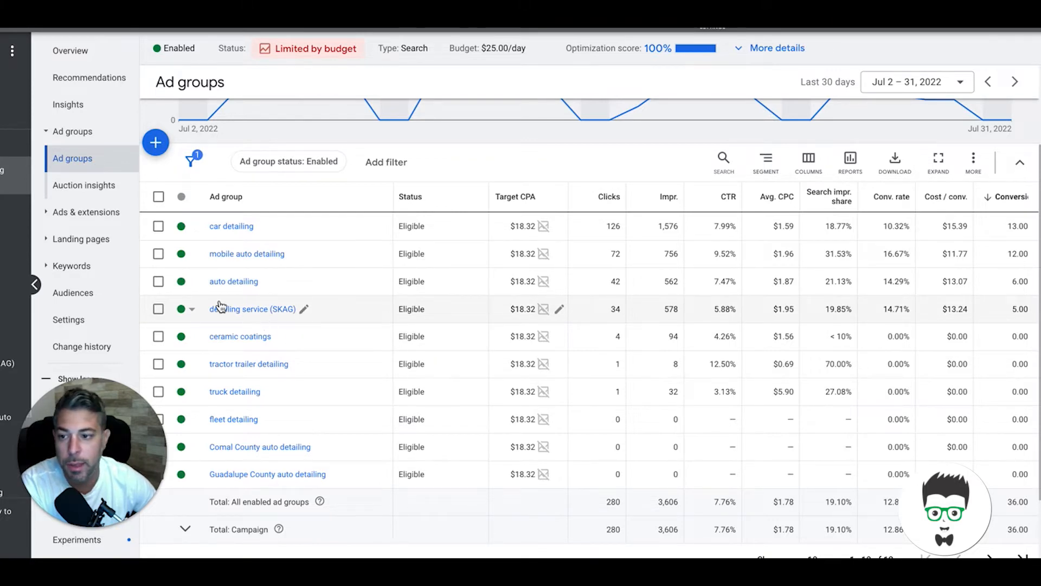
{"action": "left_click", "coordinate": [85, 239]}
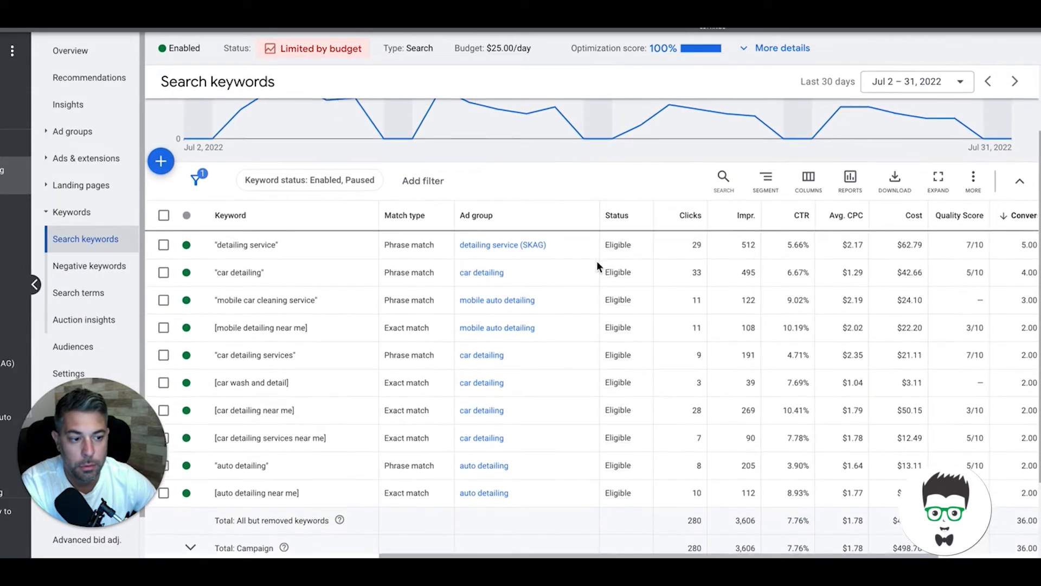
Show more of the 521 keywords per page and review the mobile detailing match types.
{"action": "scroll", "scroll_direction": "down", "scroll_amount": 3}
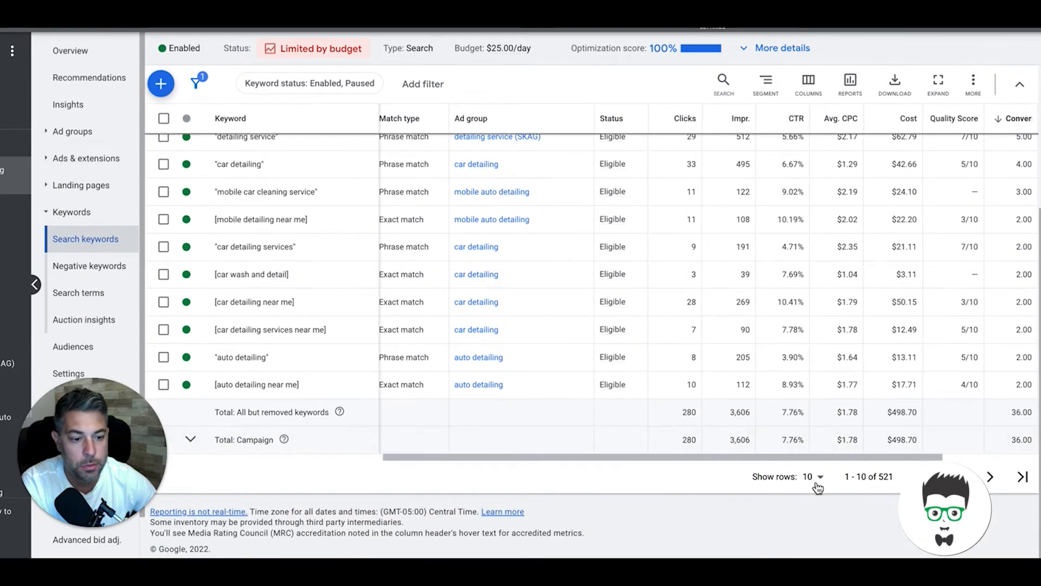
{"action": "left_click", "coordinate": [811, 476]}
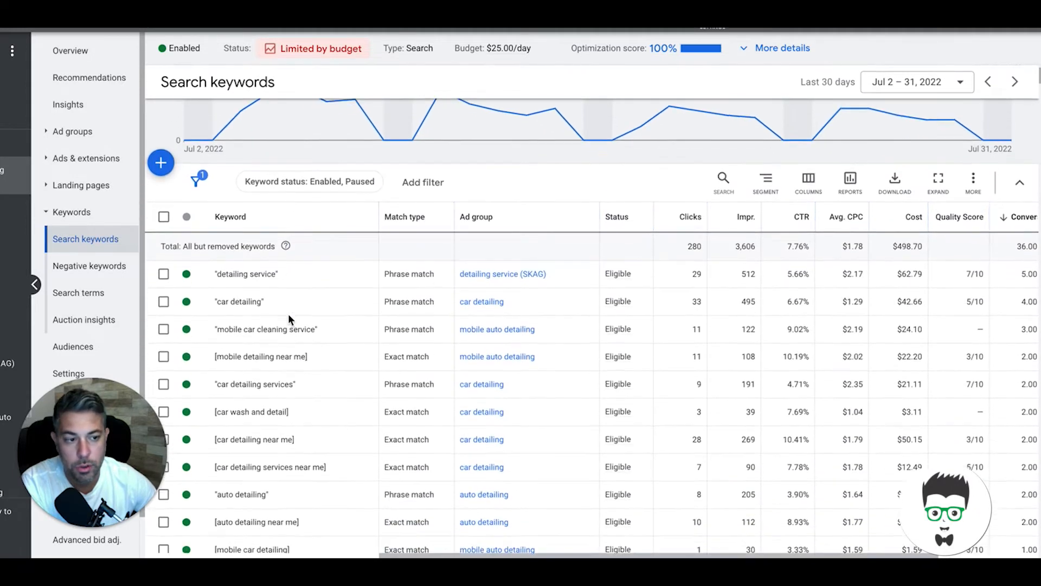
{"action": "scroll", "scroll_direction": "down", "scroll_amount": 3}
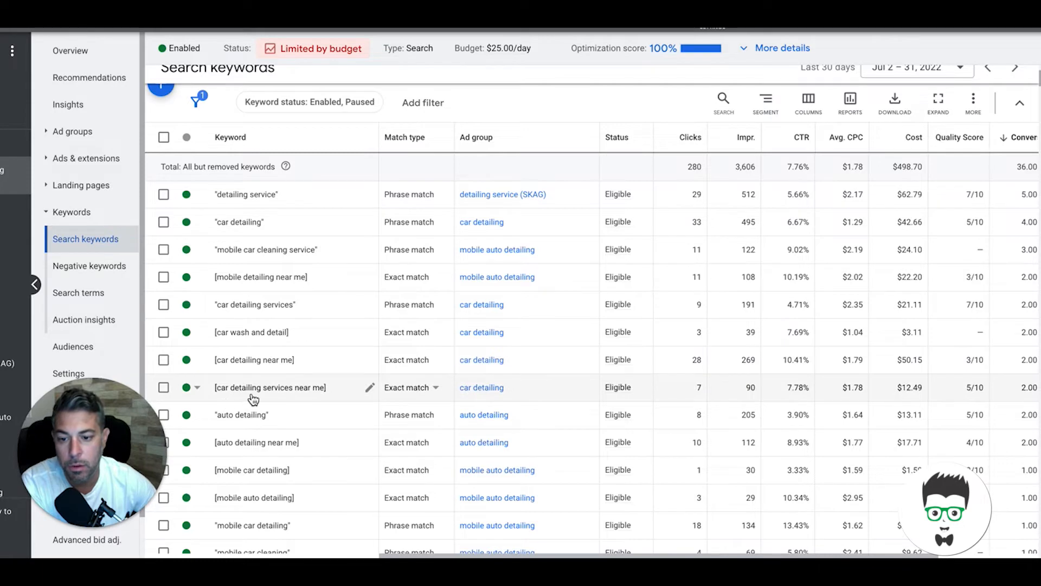
{"action": "mouse_move", "coordinate": [321, 400]}
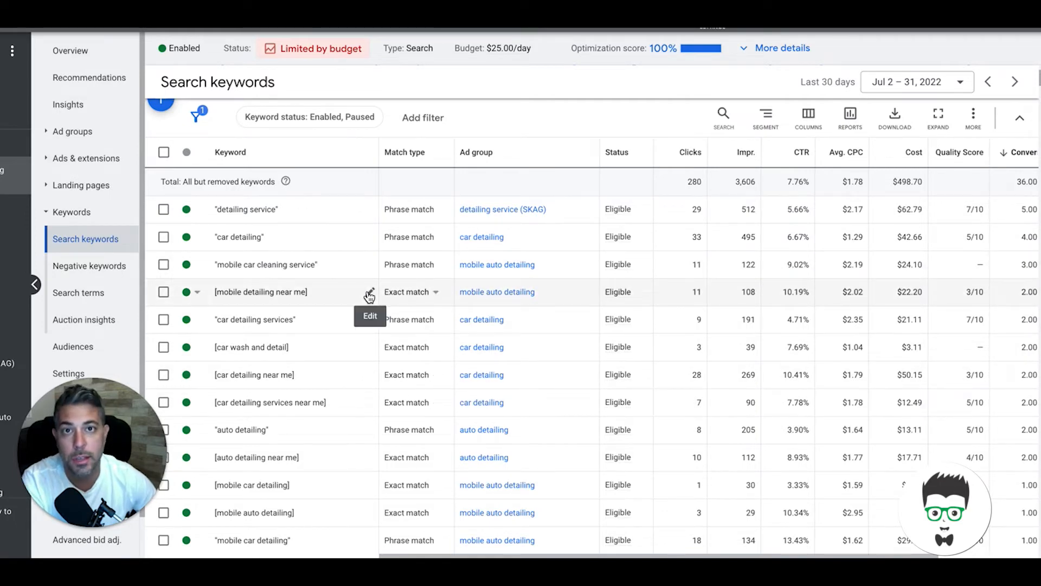
{"action": "scroll", "scroll_direction": "down", "scroll_amount": 3}
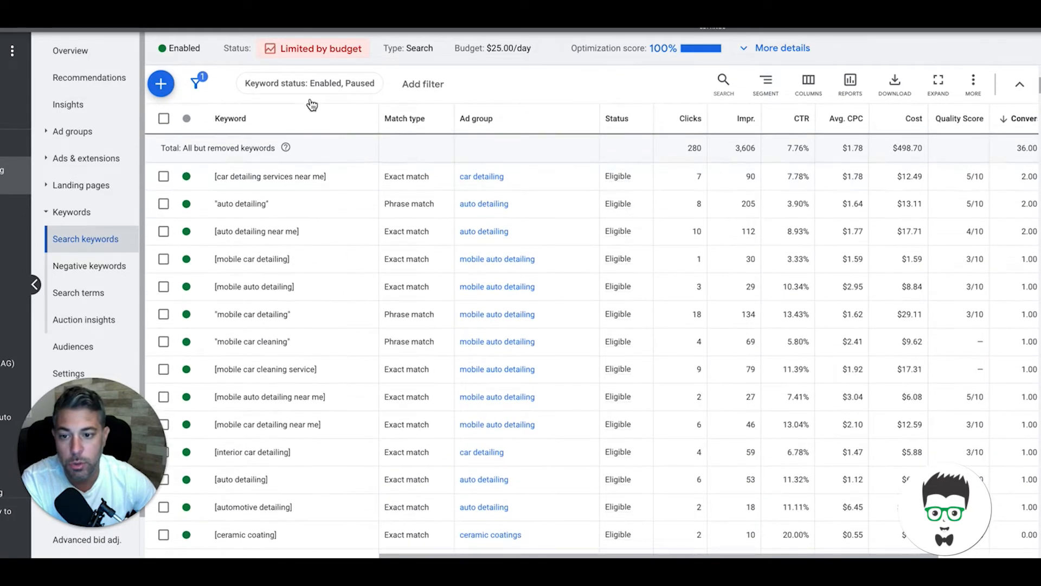
{"action": "mouse_move", "coordinate": [370, 286]}
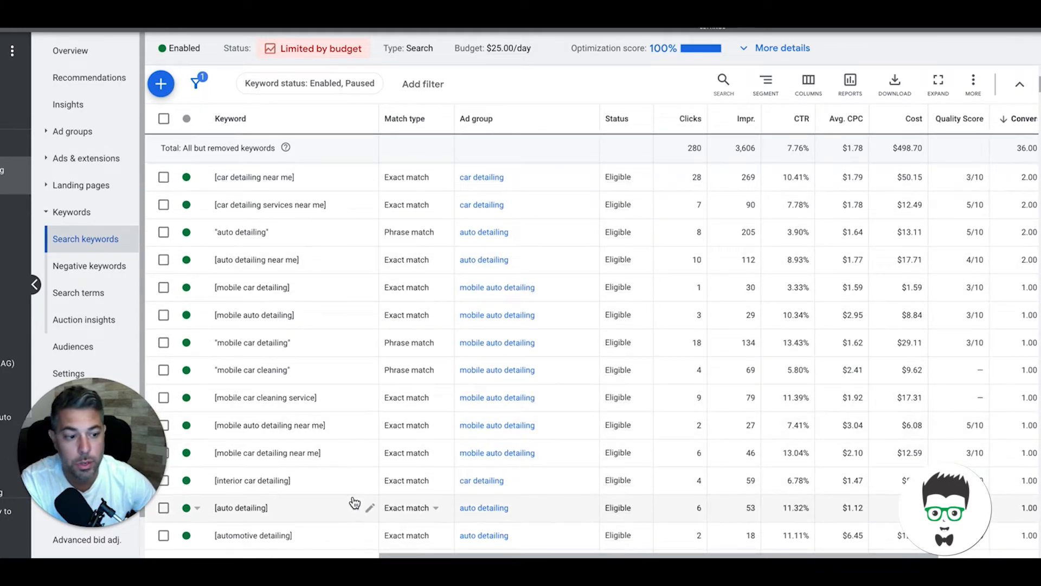
{"action": "mouse_move", "coordinate": [325, 495]}
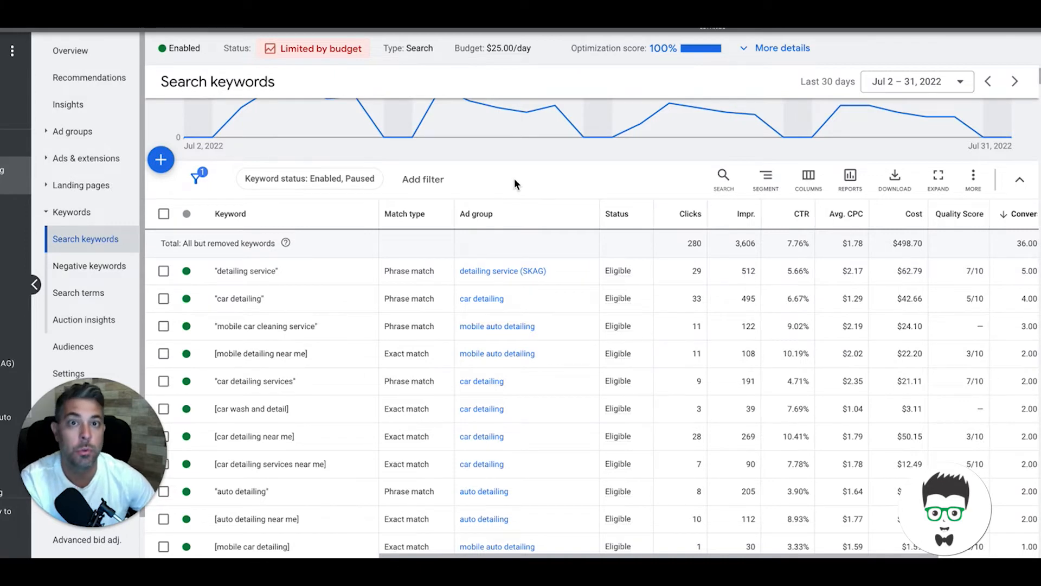
{"action": "mouse_move", "coordinate": [522, 215]}
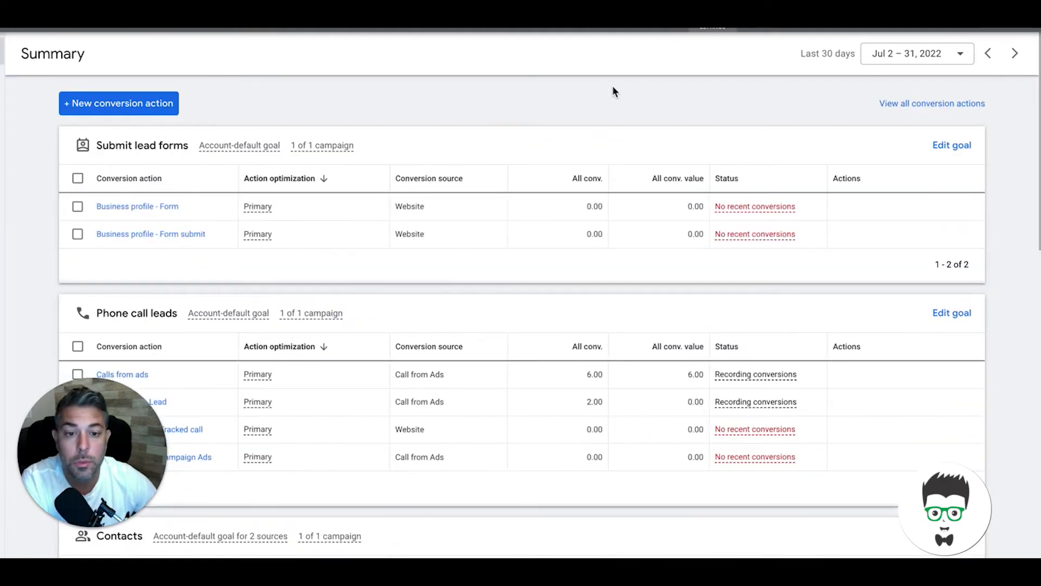
{"action": "scroll", "scroll_direction": "down", "scroll_amount": 3}
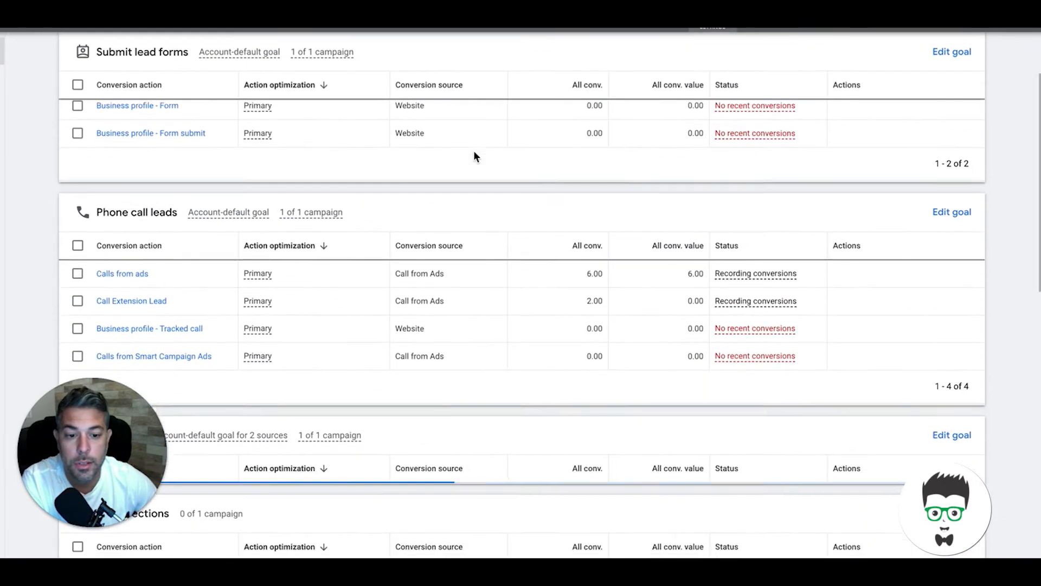
{"action": "scroll", "scroll_direction": "down", "scroll_amount": 3}
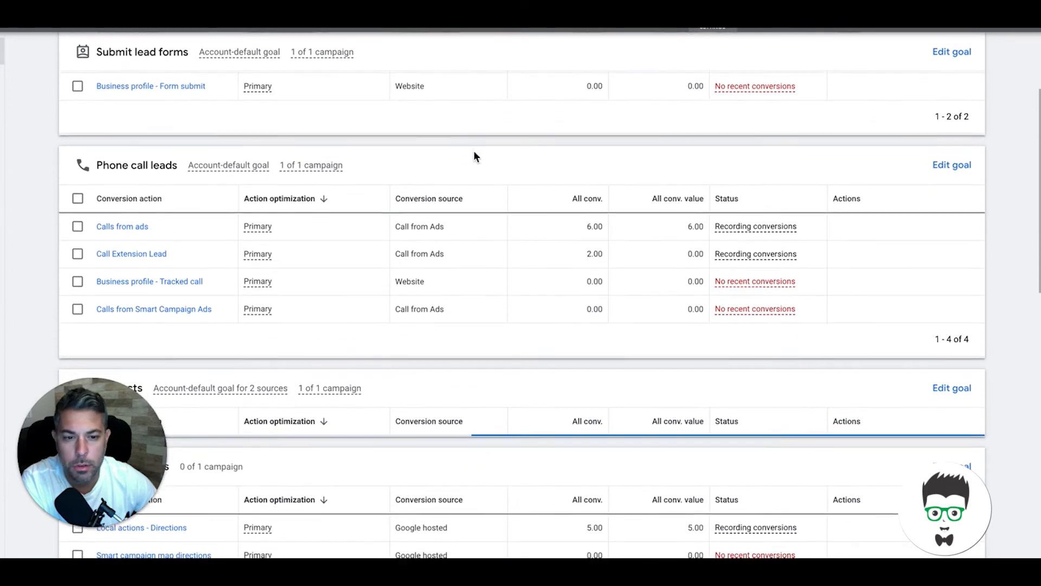
{"action": "scroll", "scroll_direction": "down", "scroll_amount": 3}
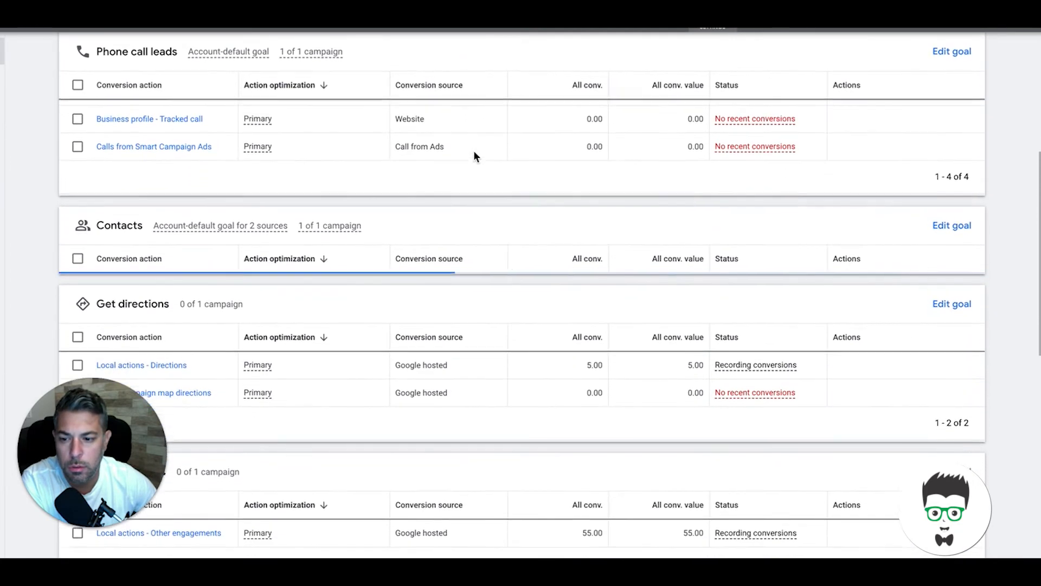
{"action": "scroll", "scroll_direction": "down", "scroll_amount": 3}
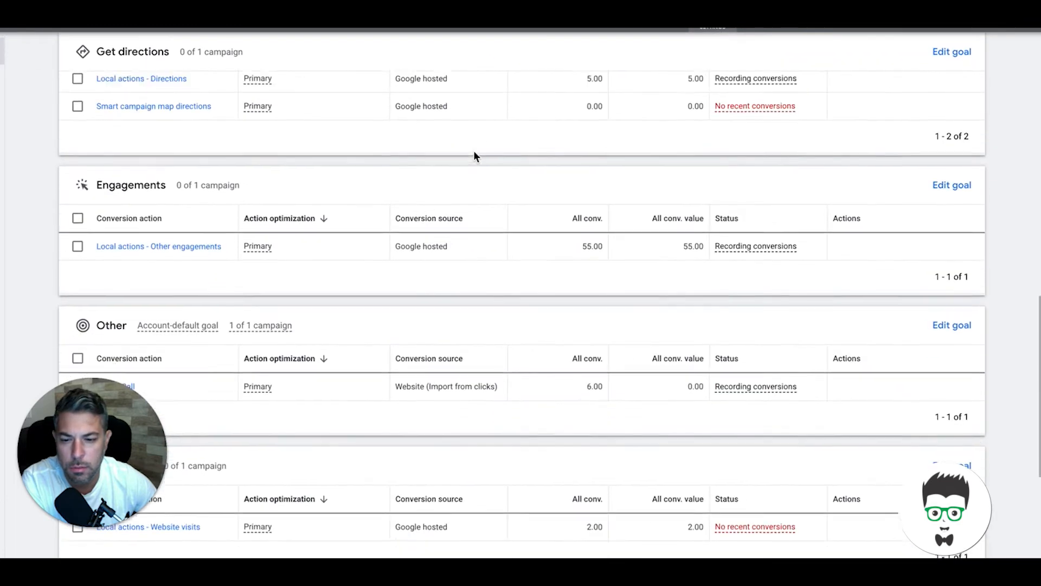
{"action": "scroll", "scroll_direction": "down", "scroll_amount": 3}
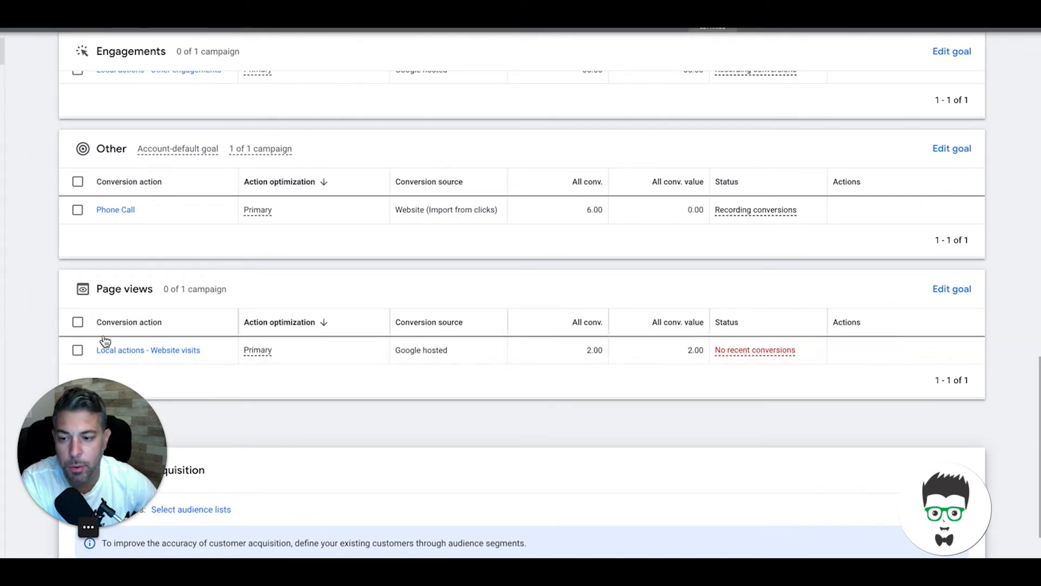
{"action": "mouse_move", "coordinate": [120, 256]}
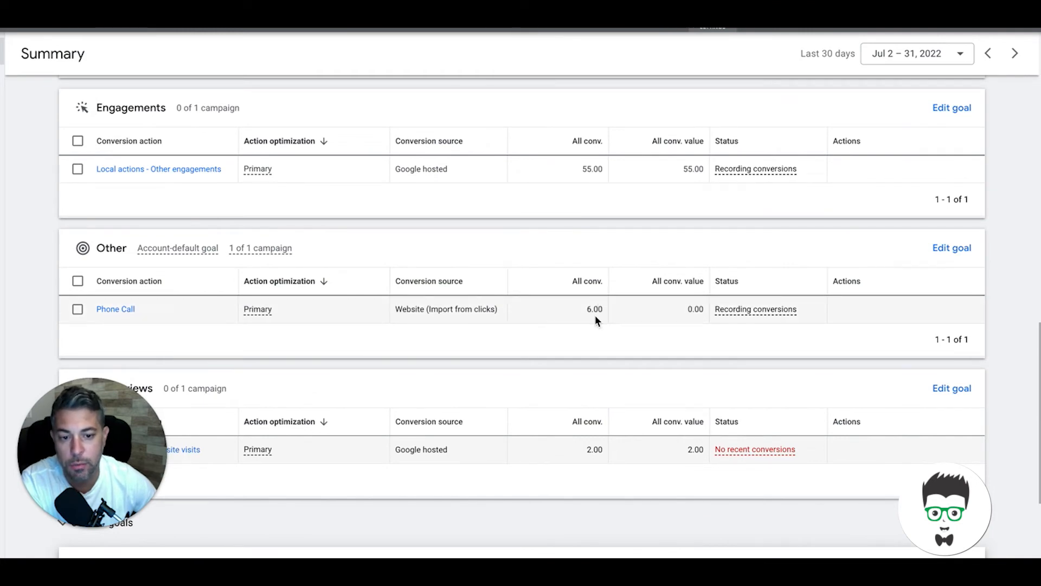
{"action": "mouse_move", "coordinate": [128, 330]}
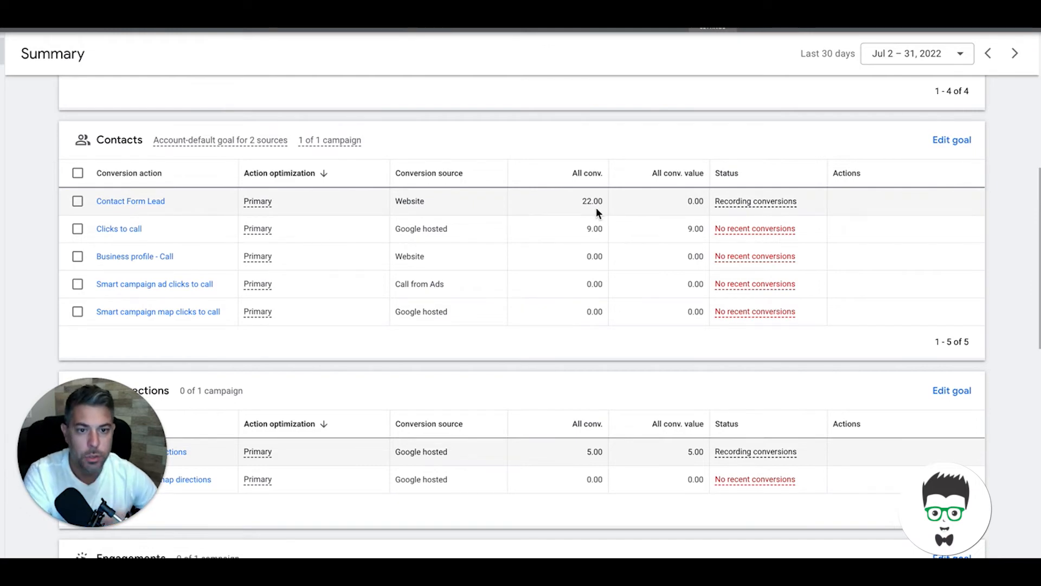
{"action": "mouse_move", "coordinate": [585, 213]}
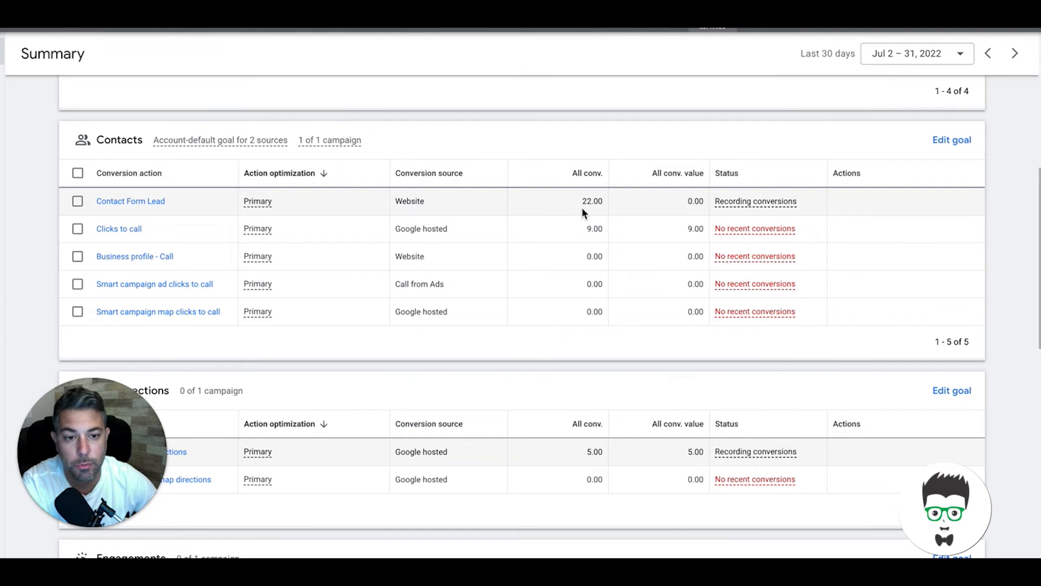
{"action": "mouse_move", "coordinate": [548, 209]}
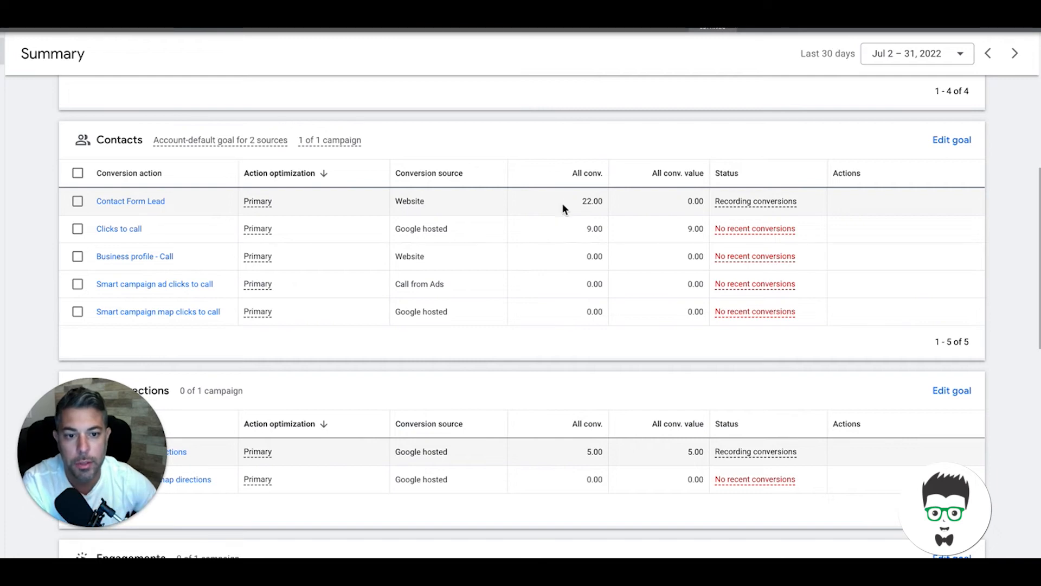
{"action": "scroll", "scroll_direction": "down", "scroll_amount": 3}
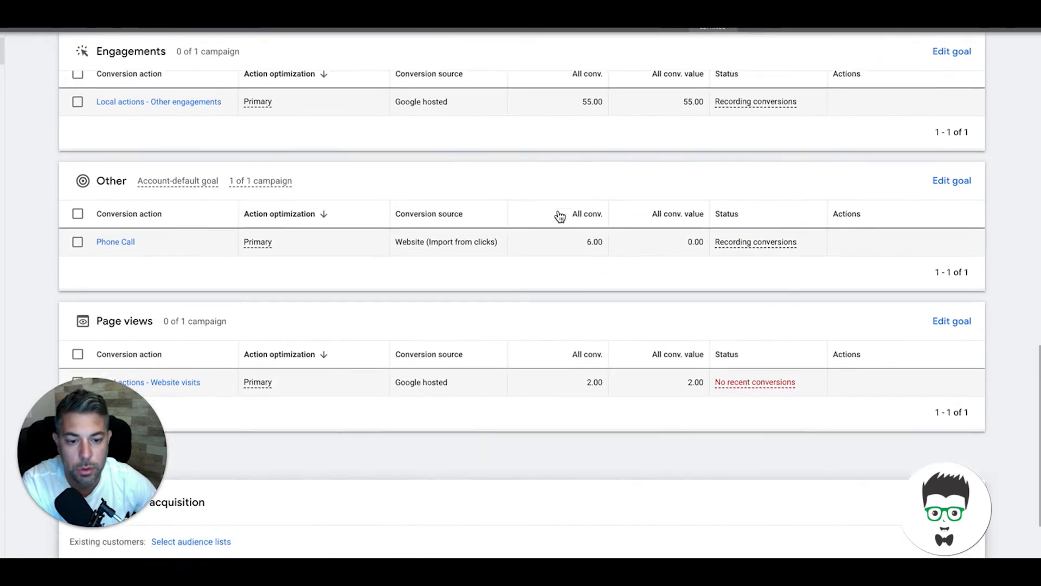
{"action": "scroll", "scroll_direction": "down", "scroll_amount": 3}
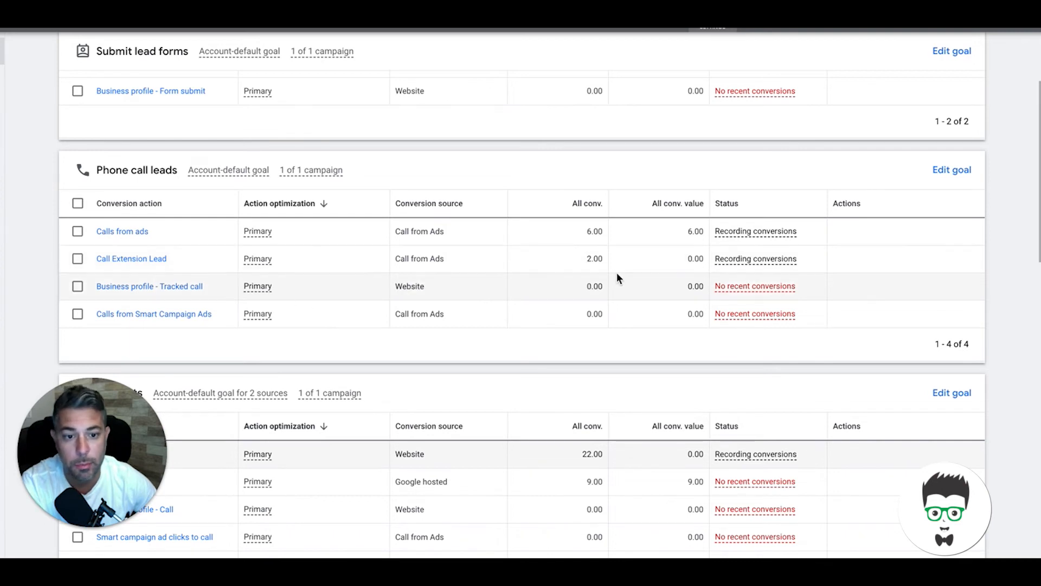
{"action": "scroll", "scroll_direction": "down", "scroll_amount": 3}
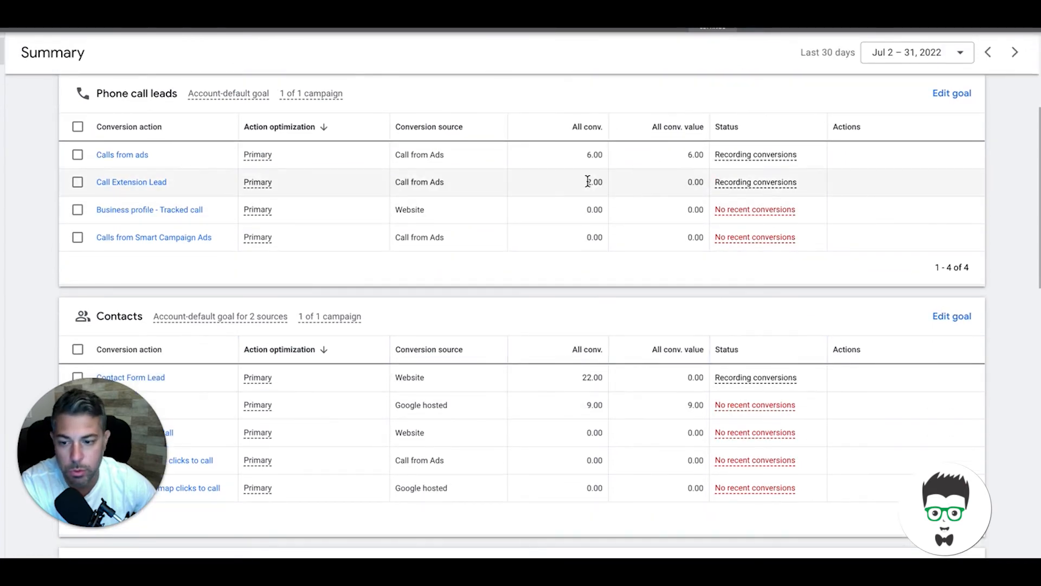
{"action": "scroll", "scroll_direction": "down", "scroll_amount": 3}
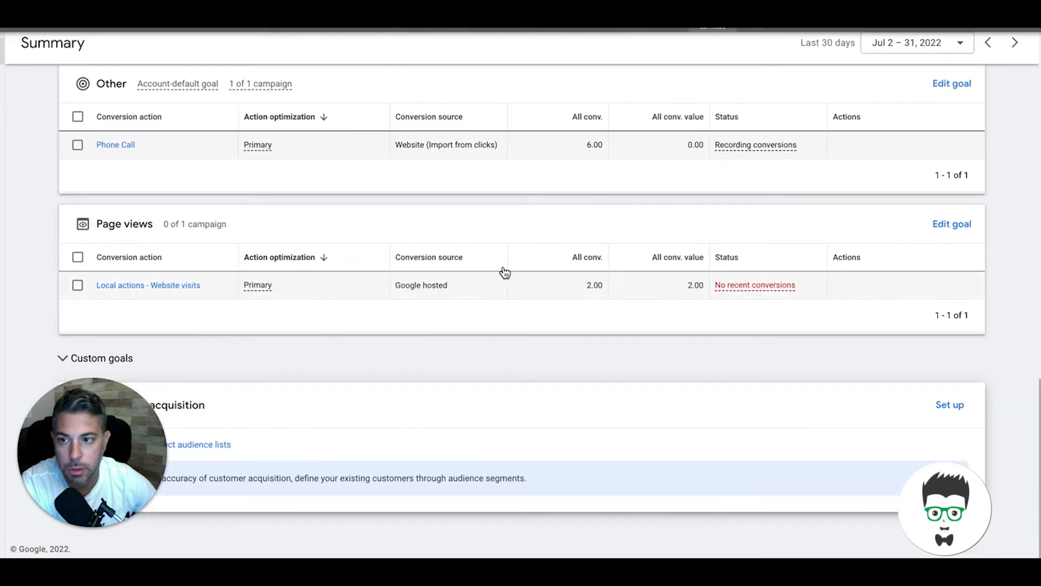
{"action": "scroll", "scroll_direction": "up", "scroll_amount": 3}
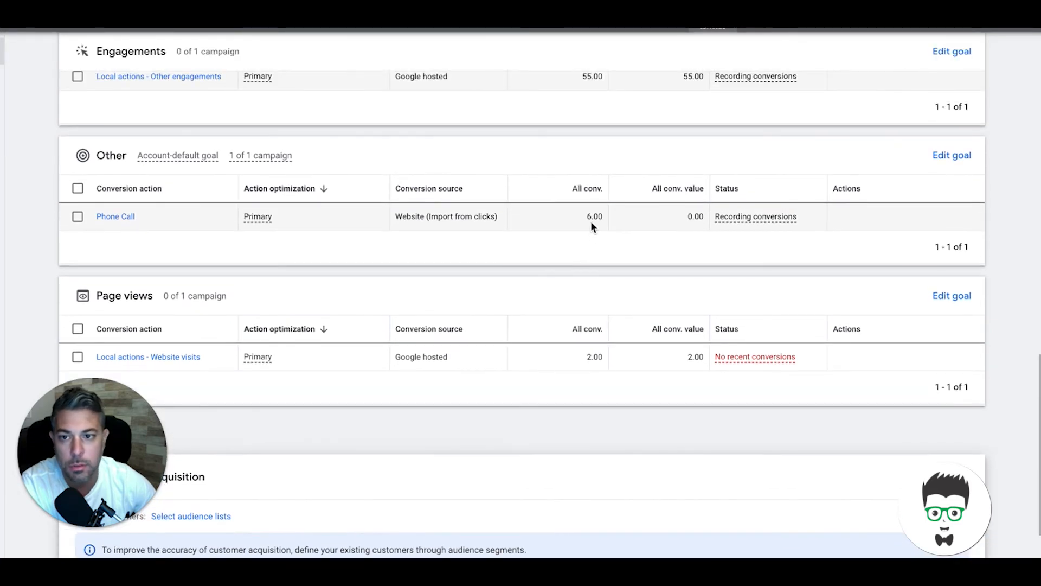
{"action": "scroll", "scroll_direction": "up", "scroll_amount": 3}
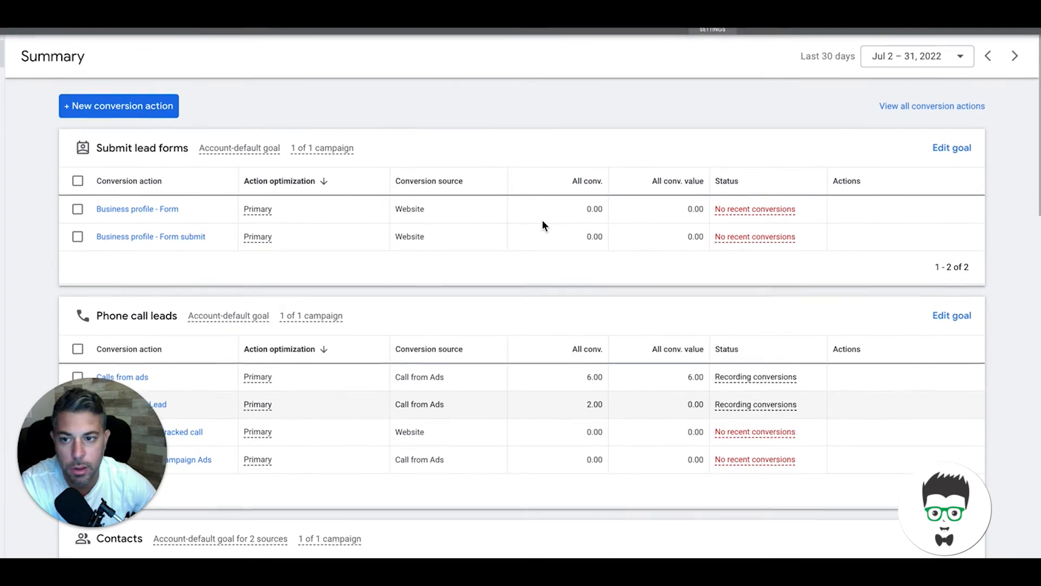
Return to the Campaigns page showing the detailing campaign's 280 clicks, $498.70 cost and 36 conversions.
{"action": "scroll", "scroll_direction": "down", "scroll_amount": 3}
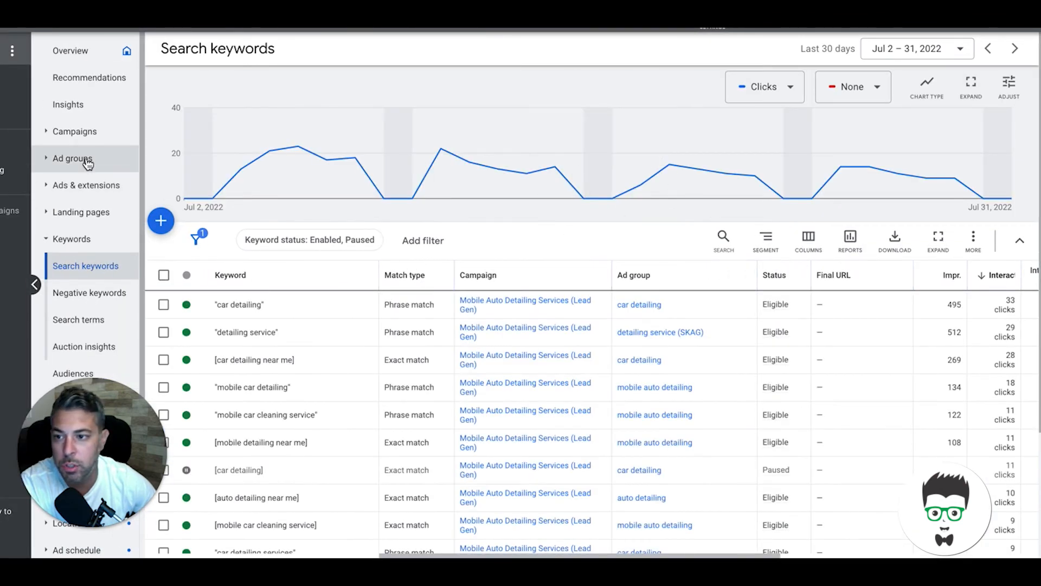
{"action": "left_click", "coordinate": [75, 131]}
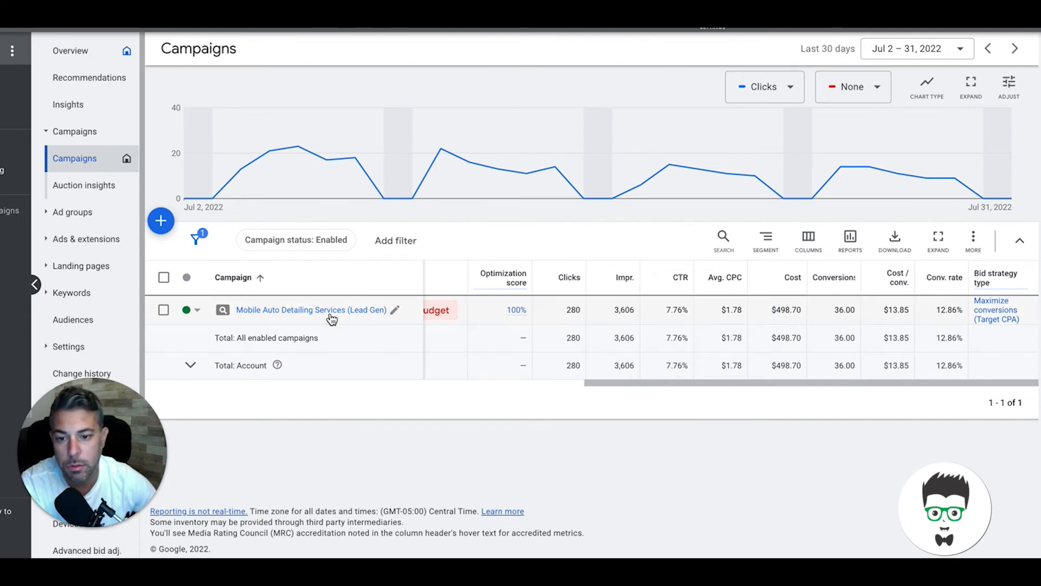
Open the Mobile Auto Detailing Services campaign's ad groups, with car detailing at 126 clicks and 13 conversions.
{"action": "left_click", "coordinate": [311, 309]}
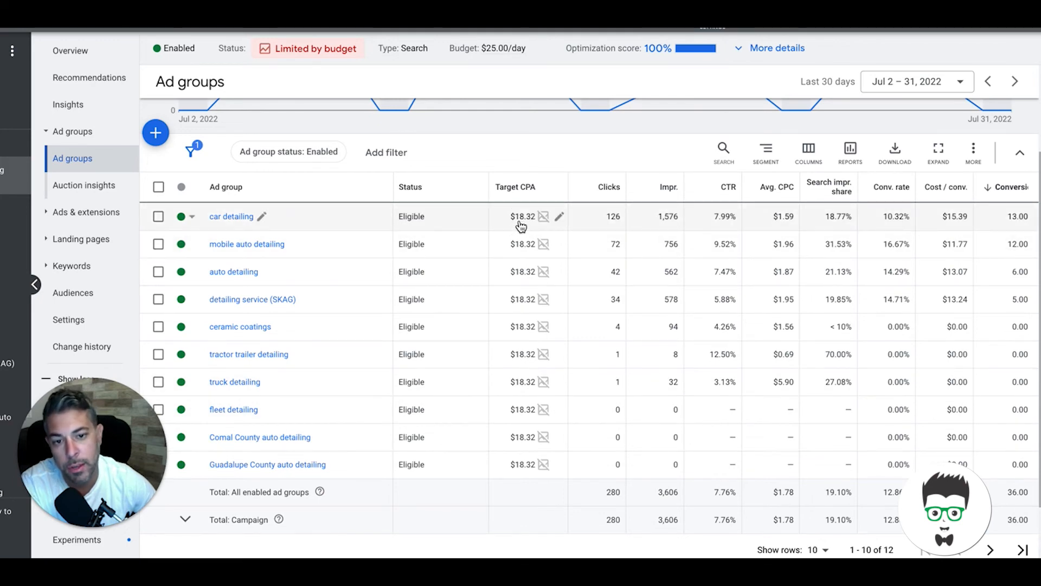
{"action": "mouse_move", "coordinate": [527, 256]}
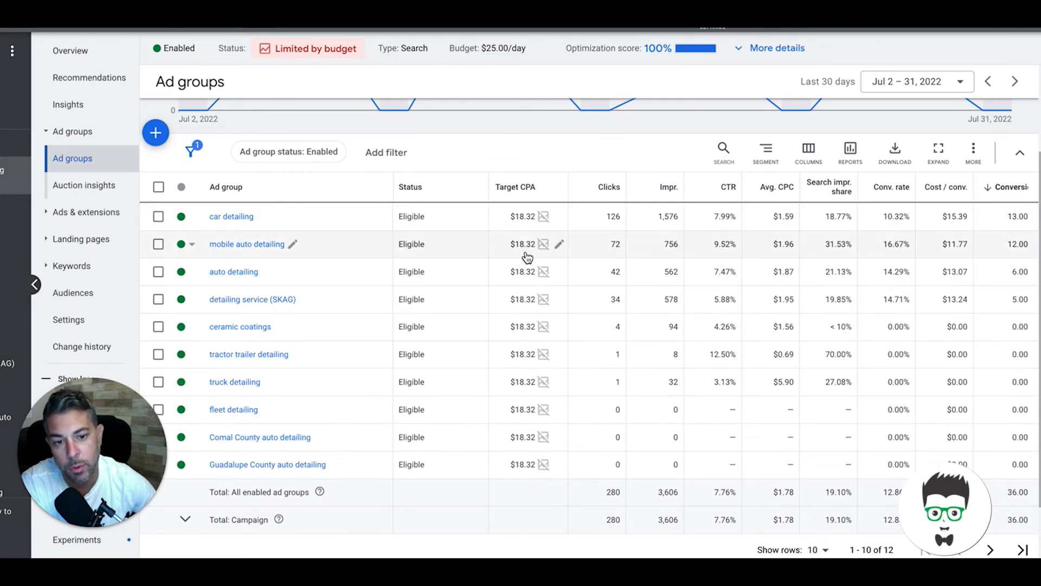
{"action": "scroll", "scroll_direction": "down", "scroll_amount": 3}
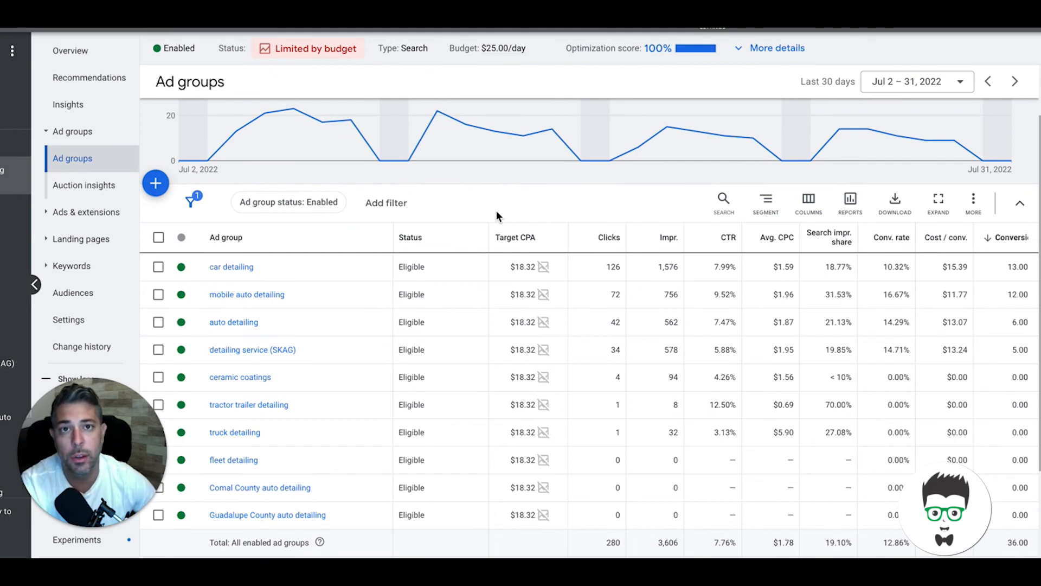
{"action": "mouse_move", "coordinate": [669, 205]}
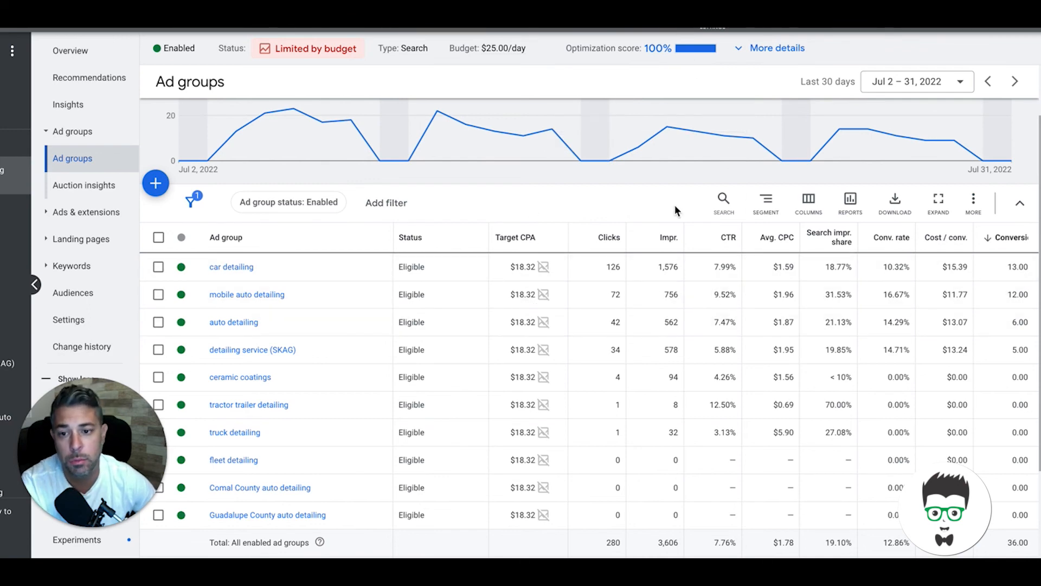
{"action": "mouse_move", "coordinate": [498, 219]}
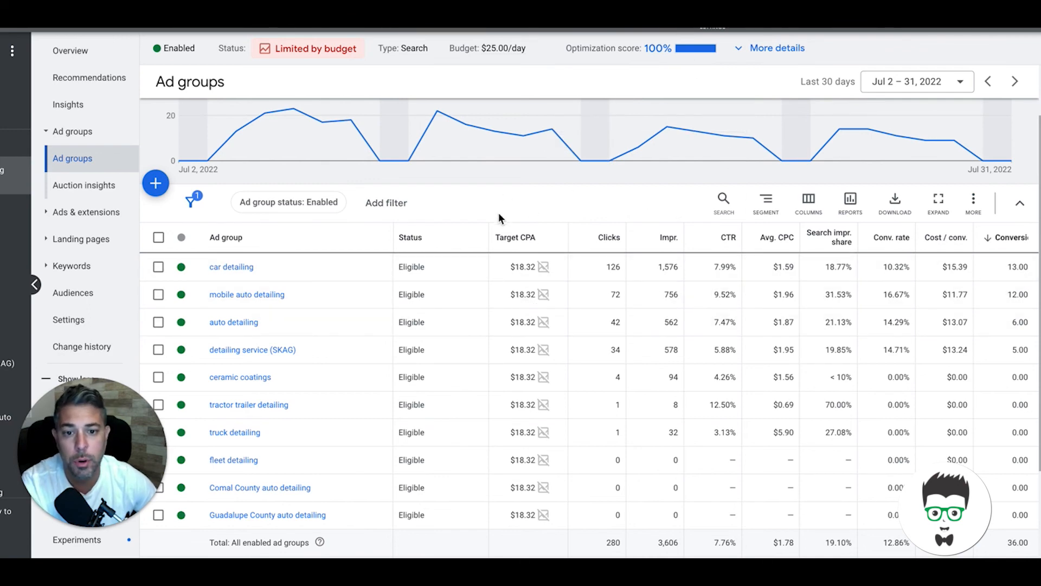